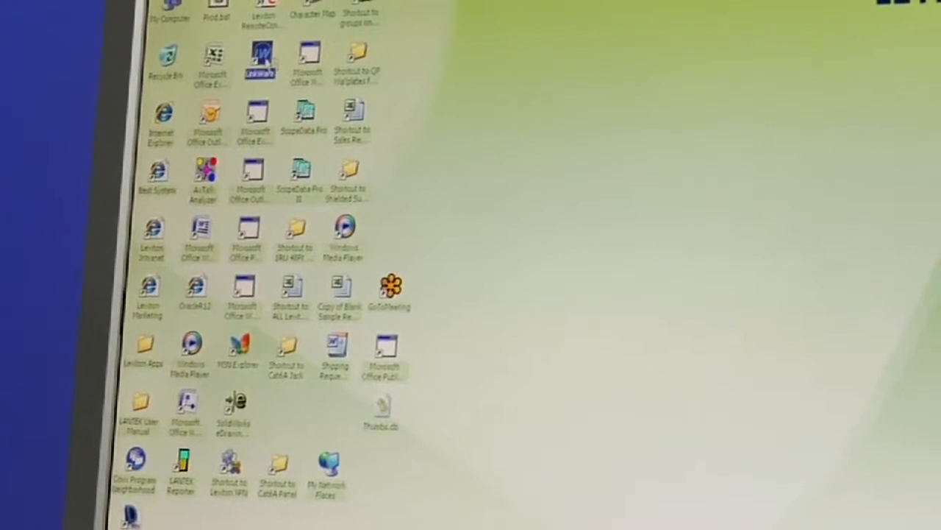
Launch LinkWare from its desktop shortcut to open the Bothell Project Building 2 results
double_click(259, 59)
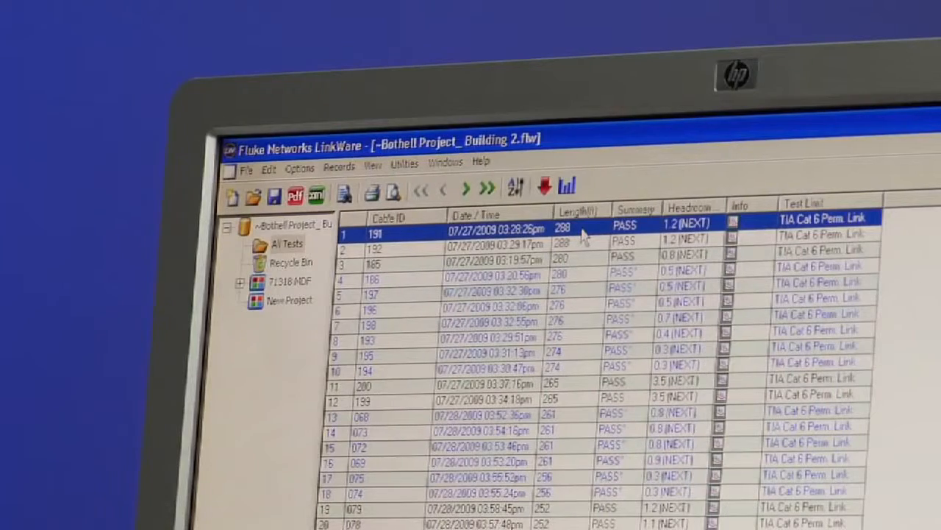
mouse_move(585, 227)
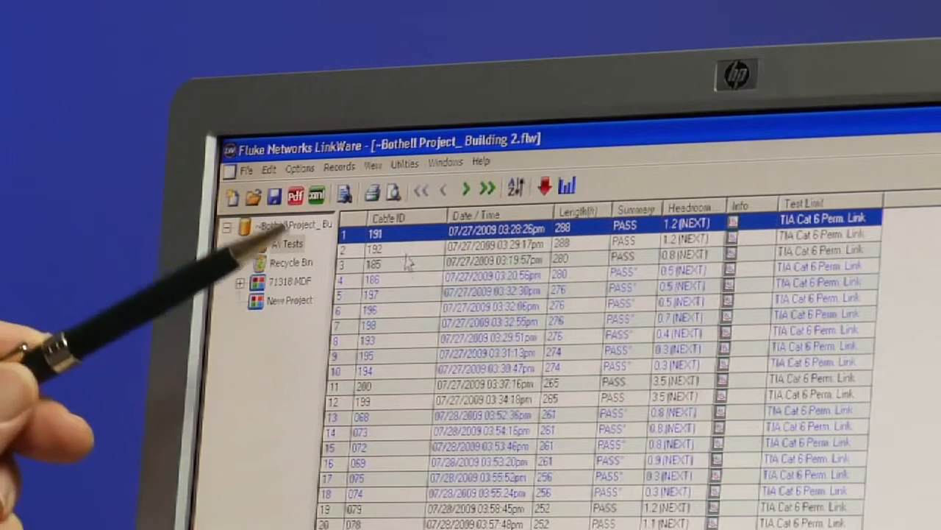
mouse_move(408, 351)
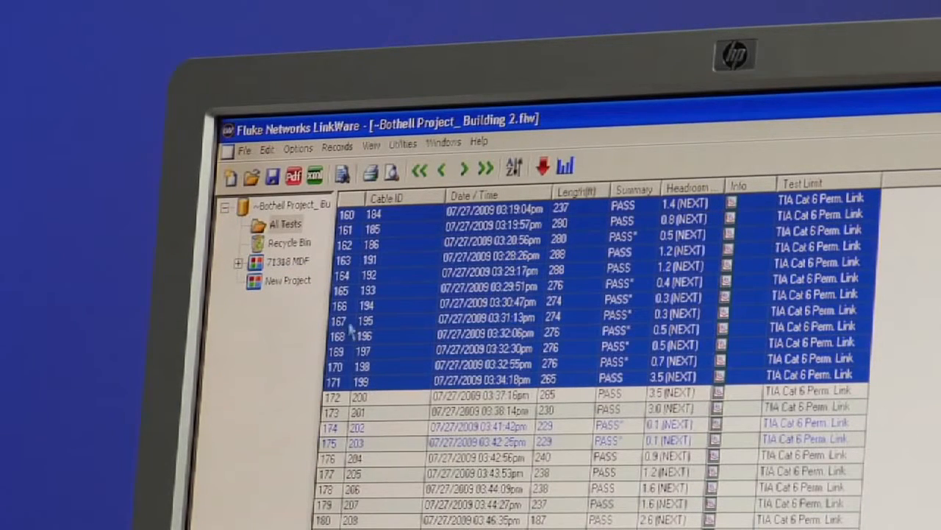
Export tests for cables 184–199 to a new project and start Save As
click(267, 147)
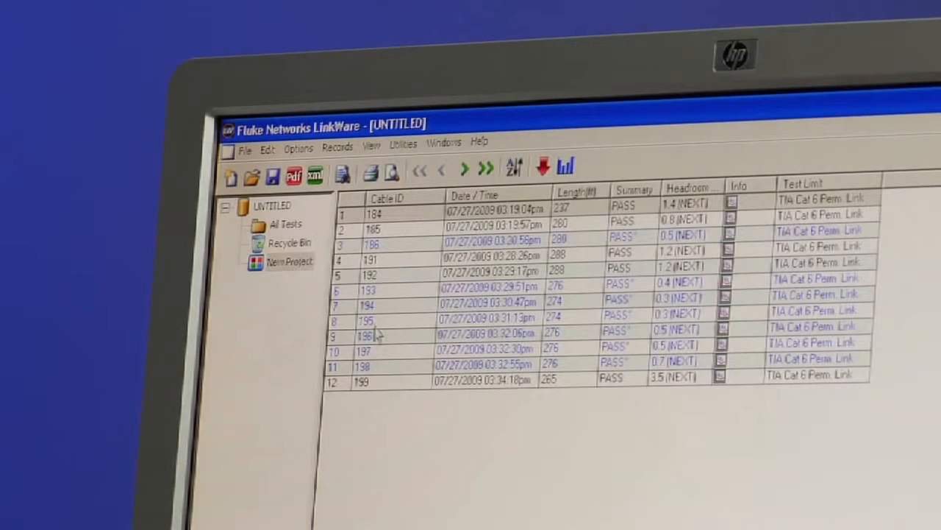
click(244, 147)
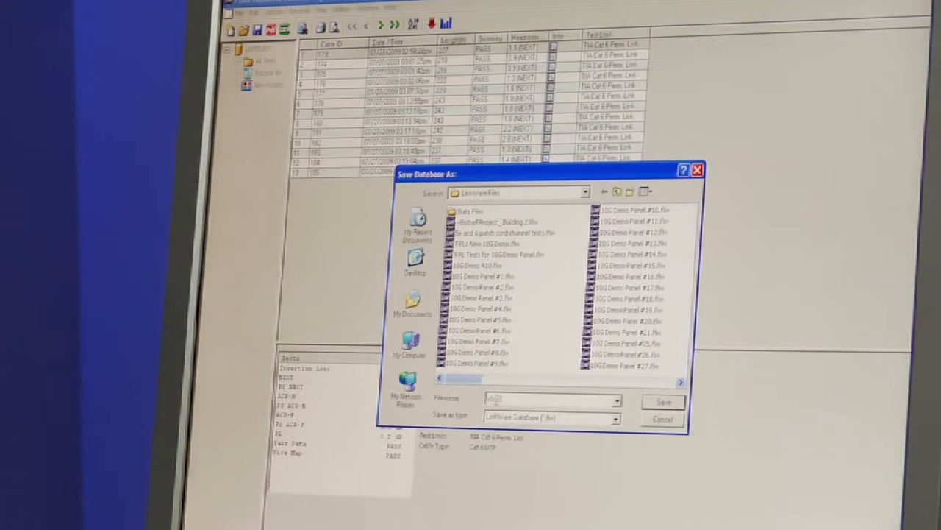
click(661, 401)
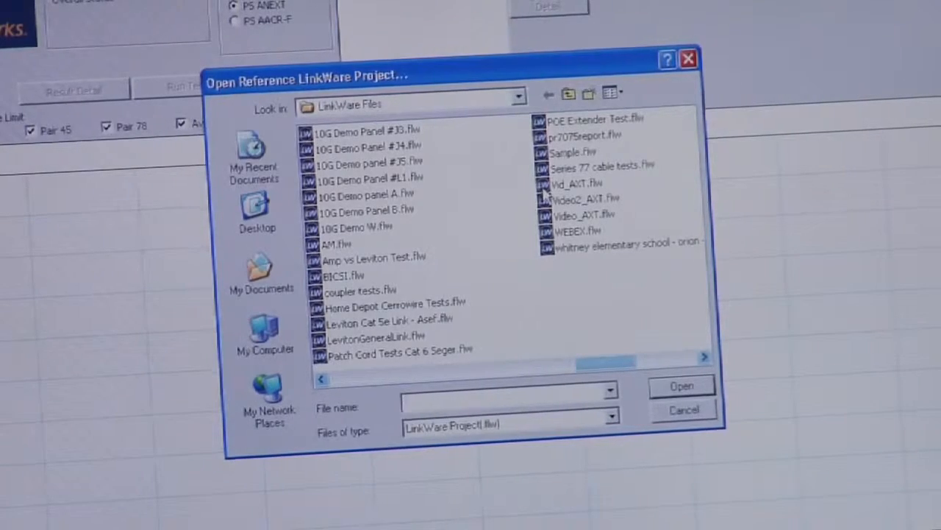
Load Vid_AXT.flw as reference, accept User Settings, and decline the disturber-data search
click(580, 183)
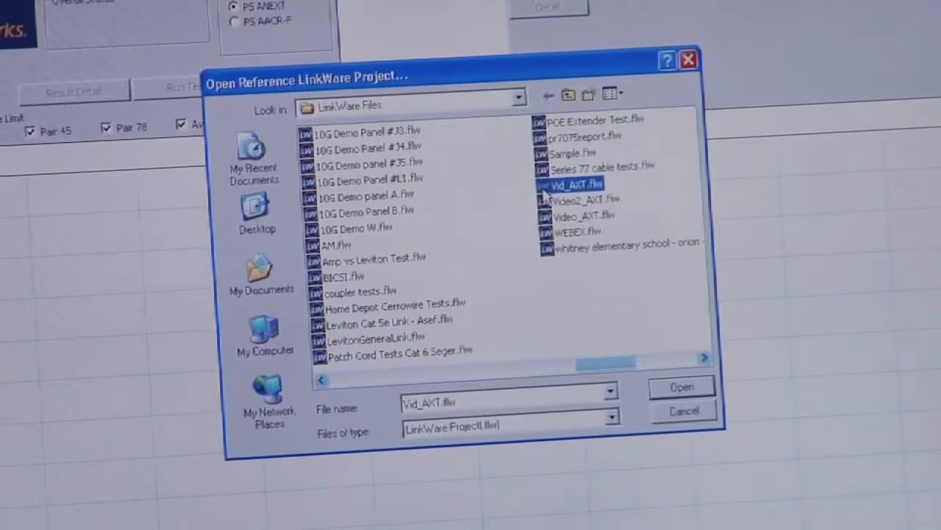
click(681, 386)
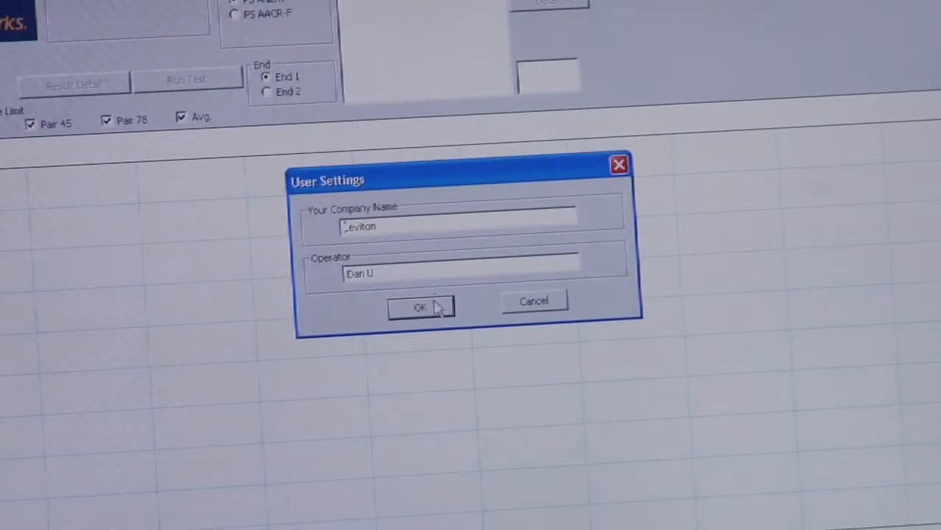
click(420, 307)
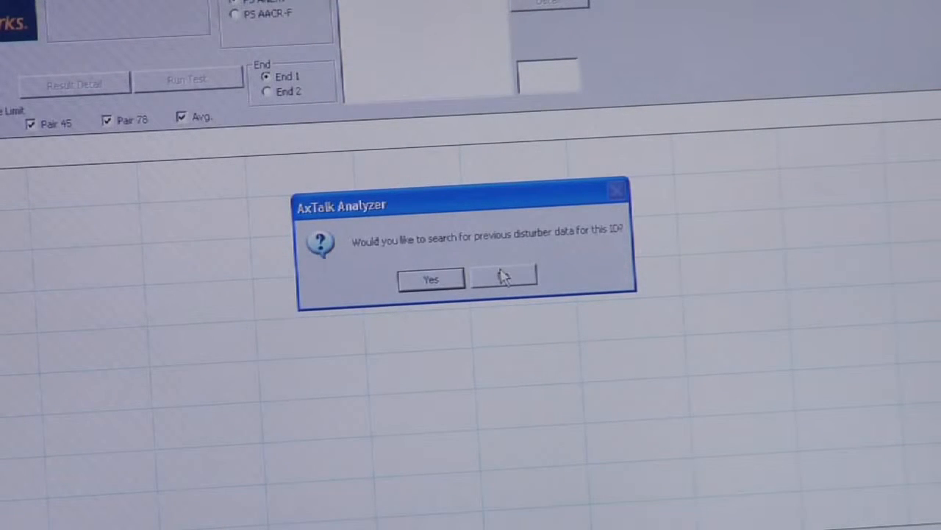
click(503, 278)
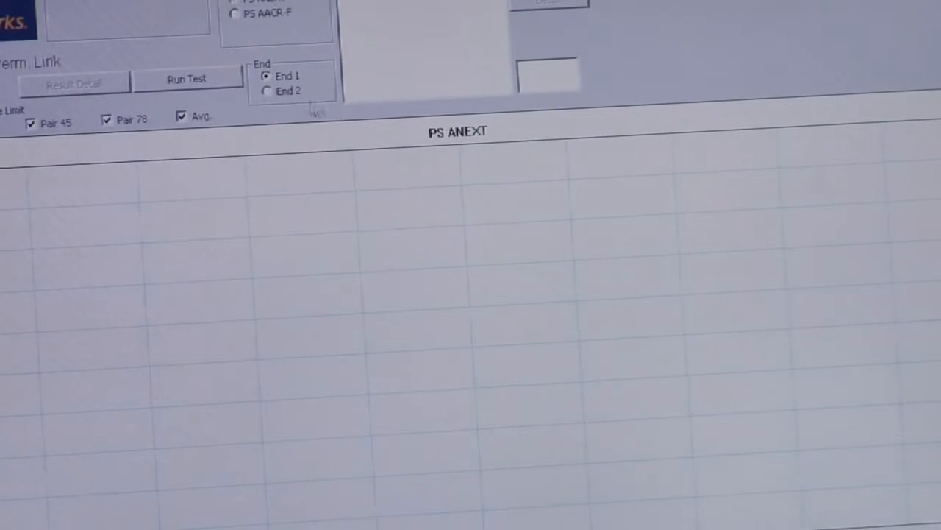
Run the PS ANEXT test with LEVAXT-01 as disturber and show connection instructions
click(187, 78)
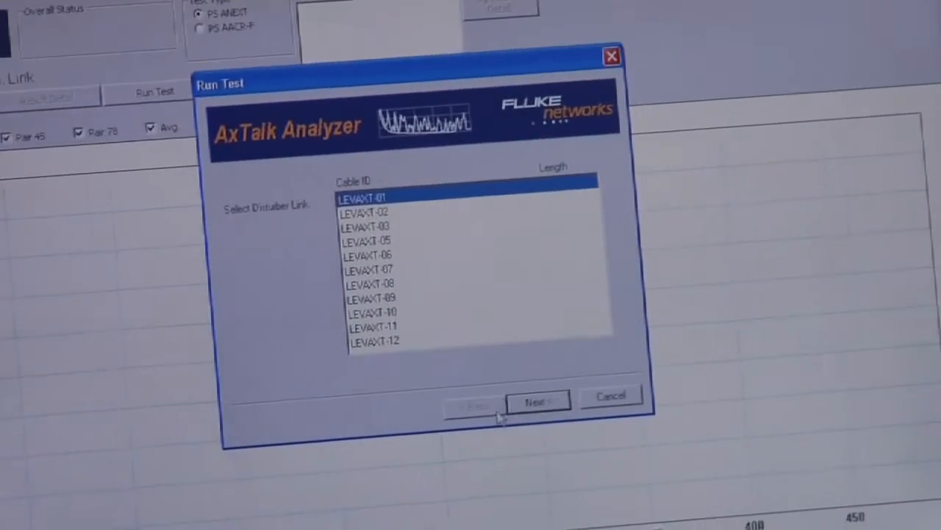
click(537, 400)
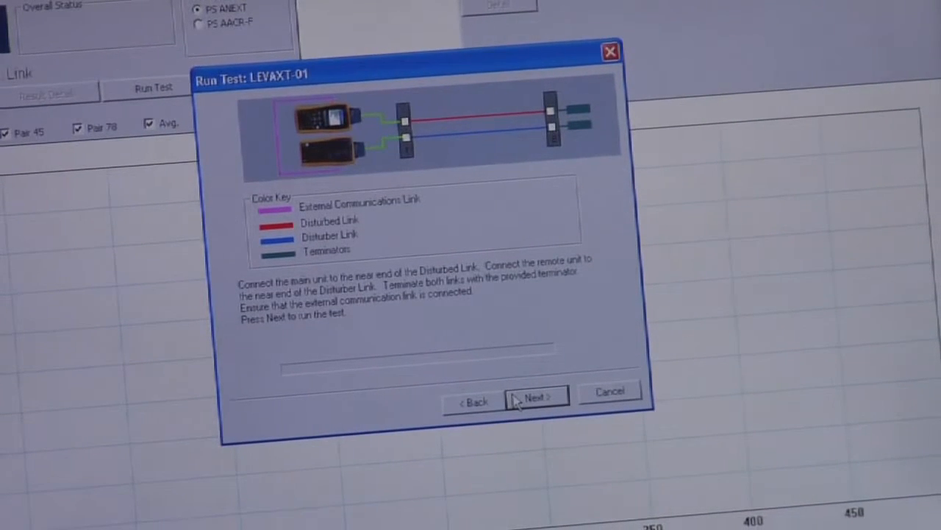
Measure PS ANEXT against disturber LEVAXT-01, then prepare for LEVAXT-02
click(535, 395)
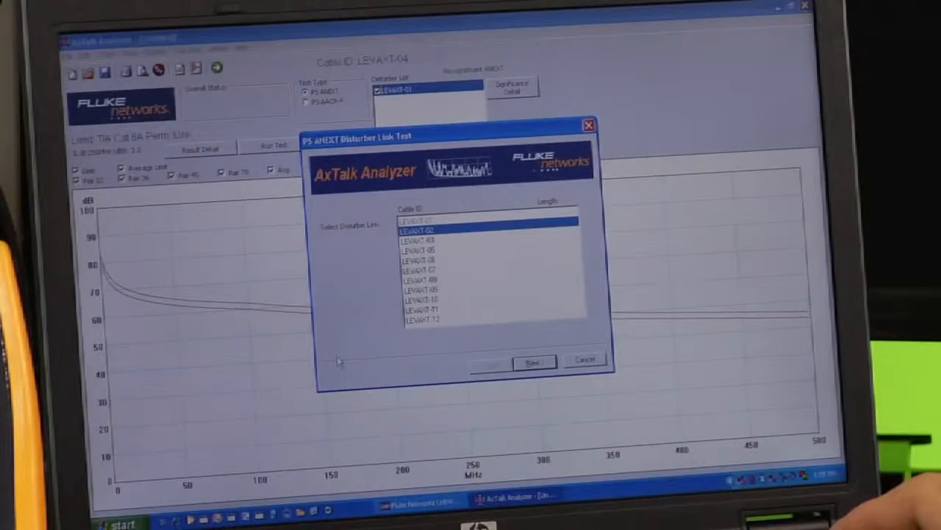
Run the PS ANEXT measurements against disturbers LEVAXT-02 and LEVAXT-03
click(533, 362)
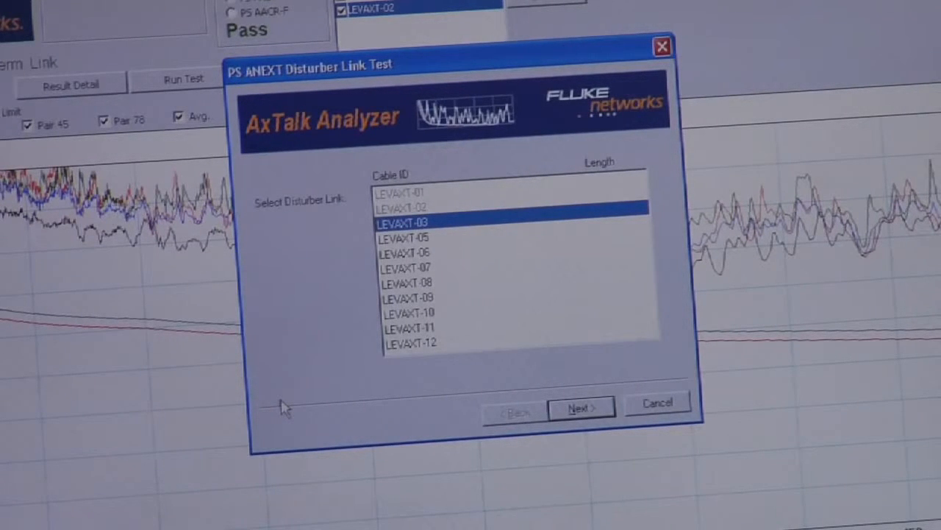
click(581, 408)
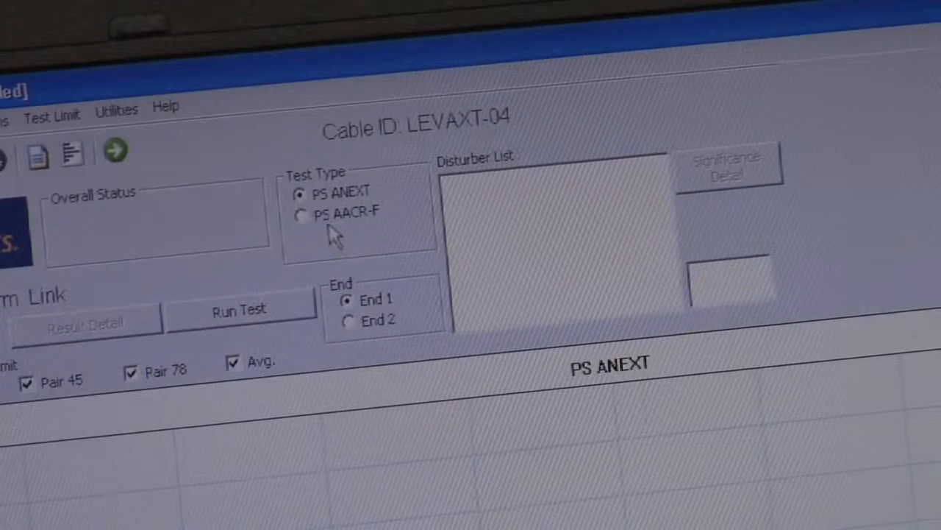
Run the PS AACR-F test on LEVAXT-04 through the disturber links to a Pass report
click(300, 213)
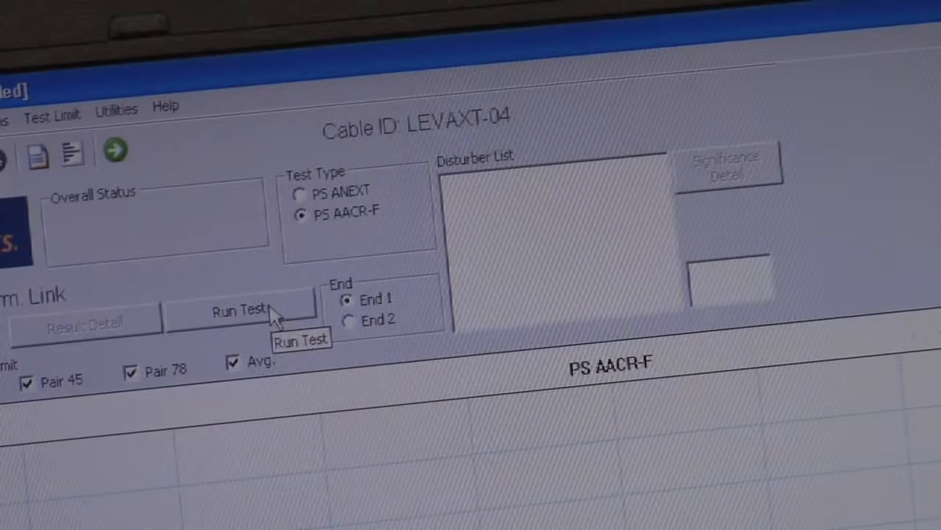
click(241, 309)
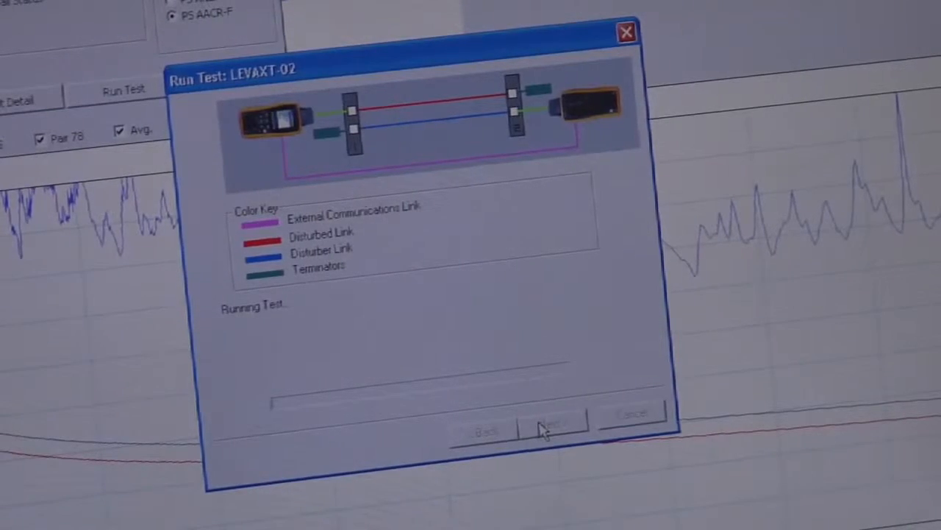
click(548, 421)
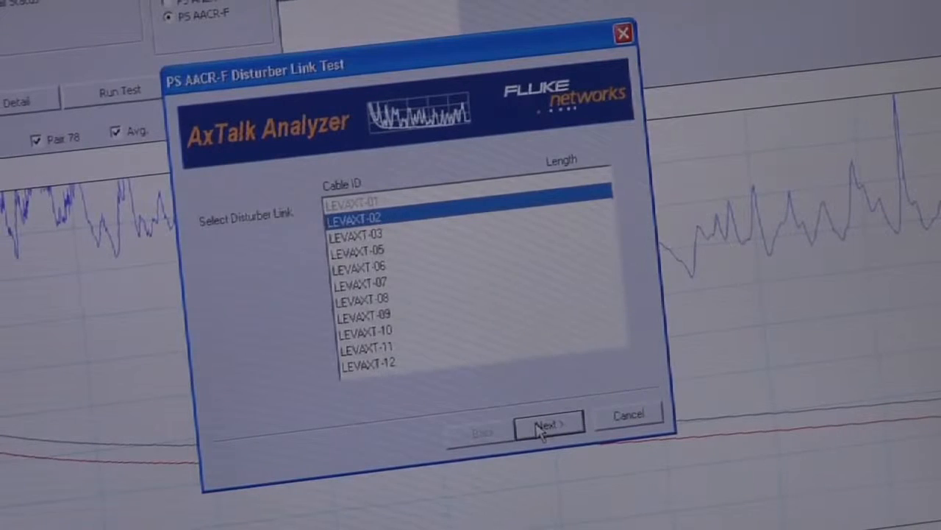
click(548, 421)
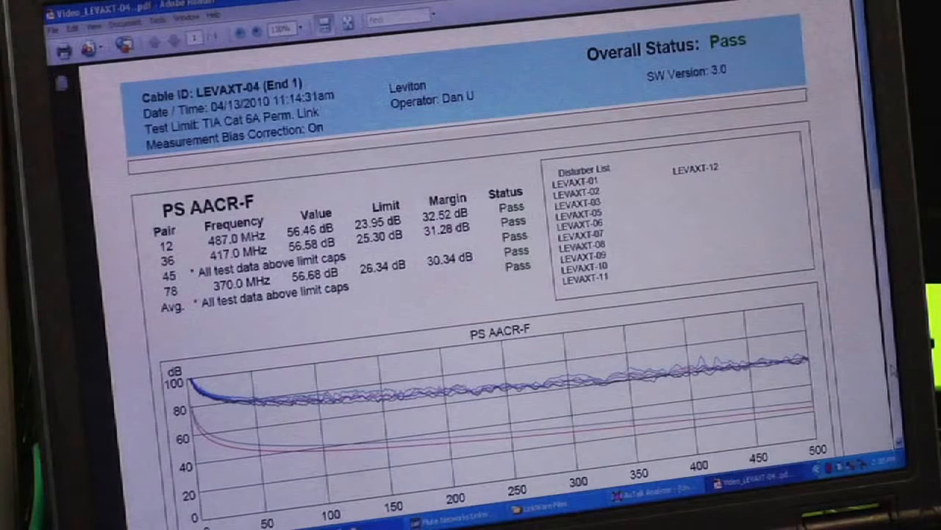